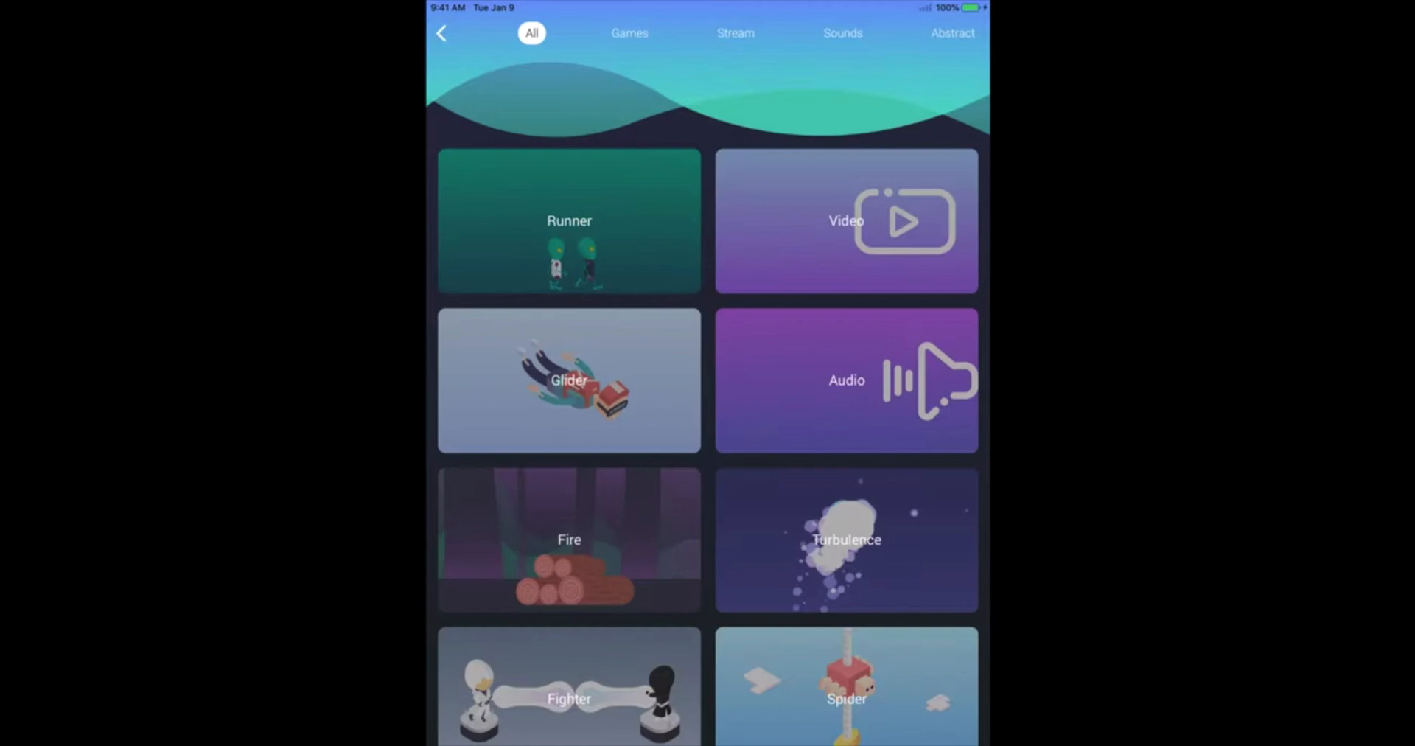
Step: Scroll the report down until the 25Feb 57% Feedback chart and its legend are fully visible
left_click(569, 539)
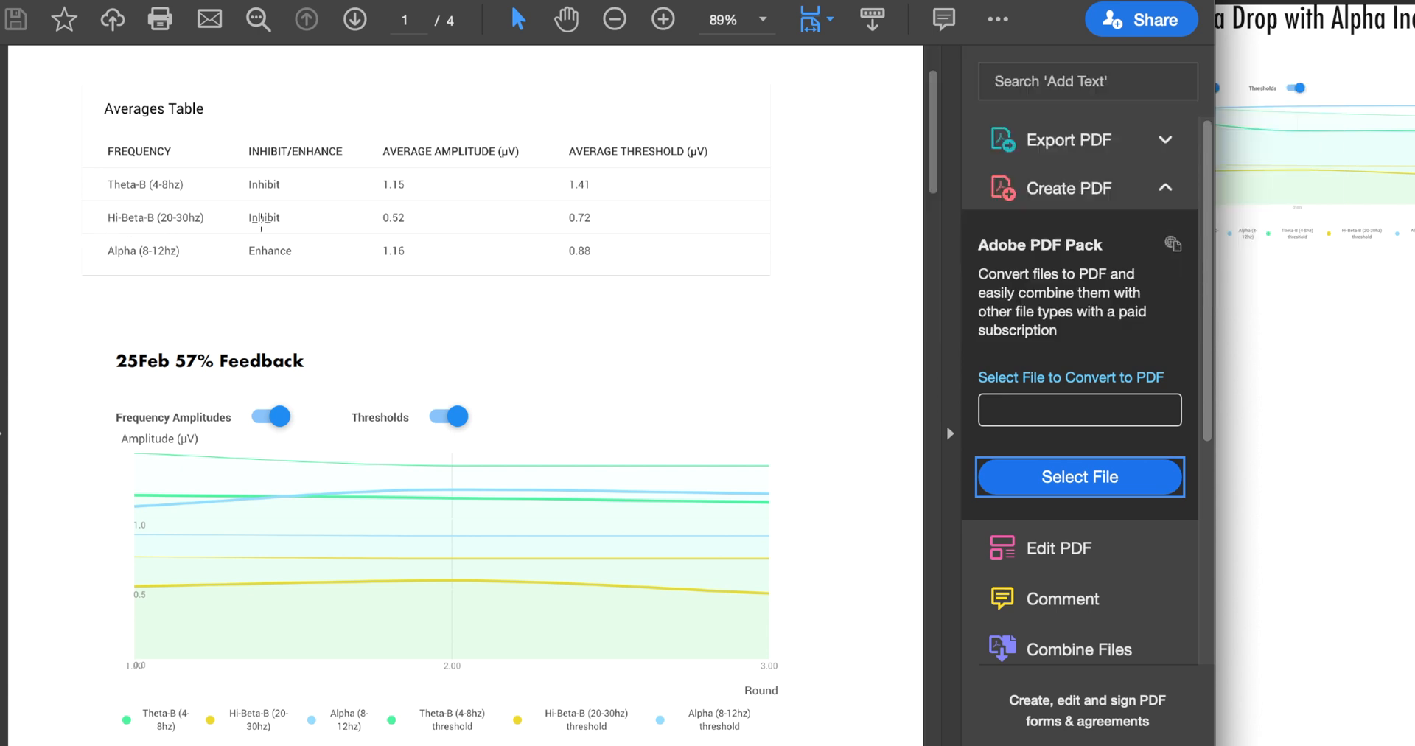
mouse_move(558, 310)
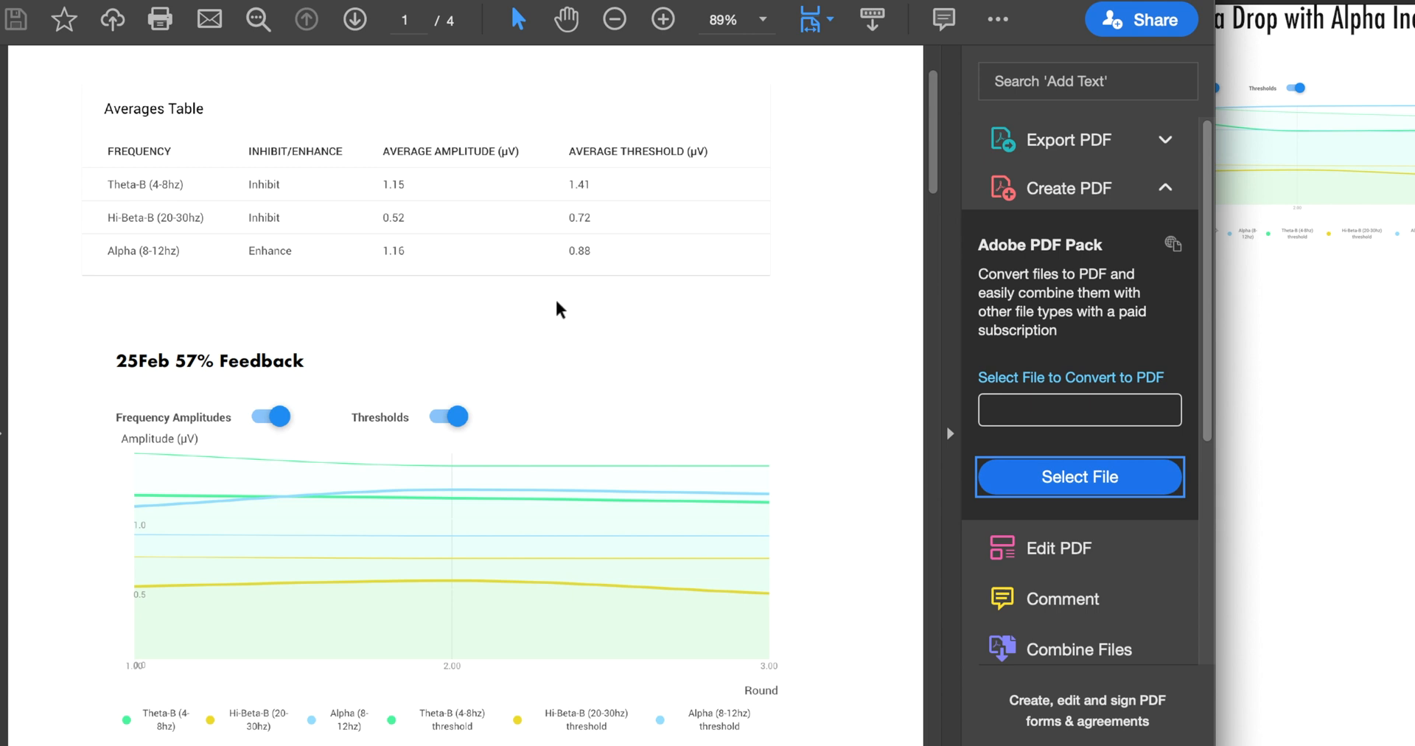
scroll("down", 3)
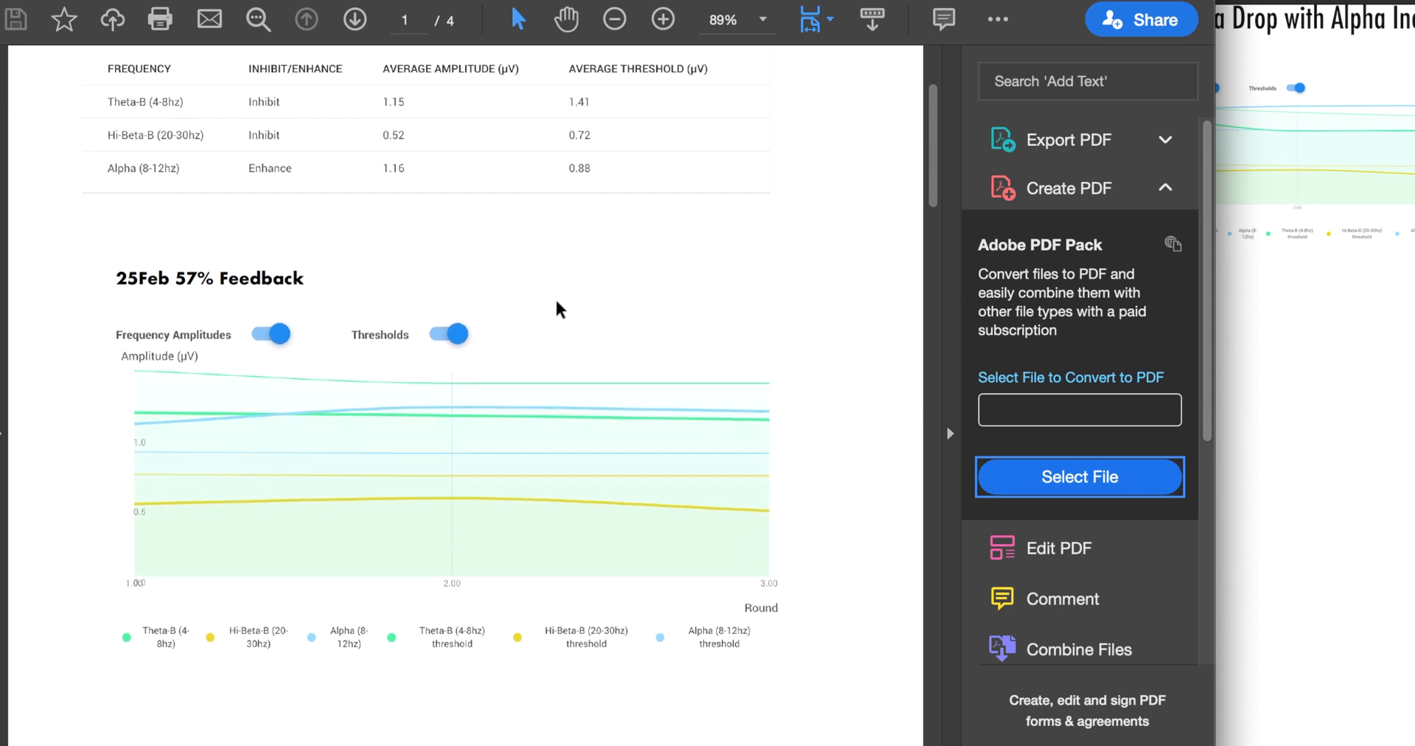
mouse_move(87, 358)
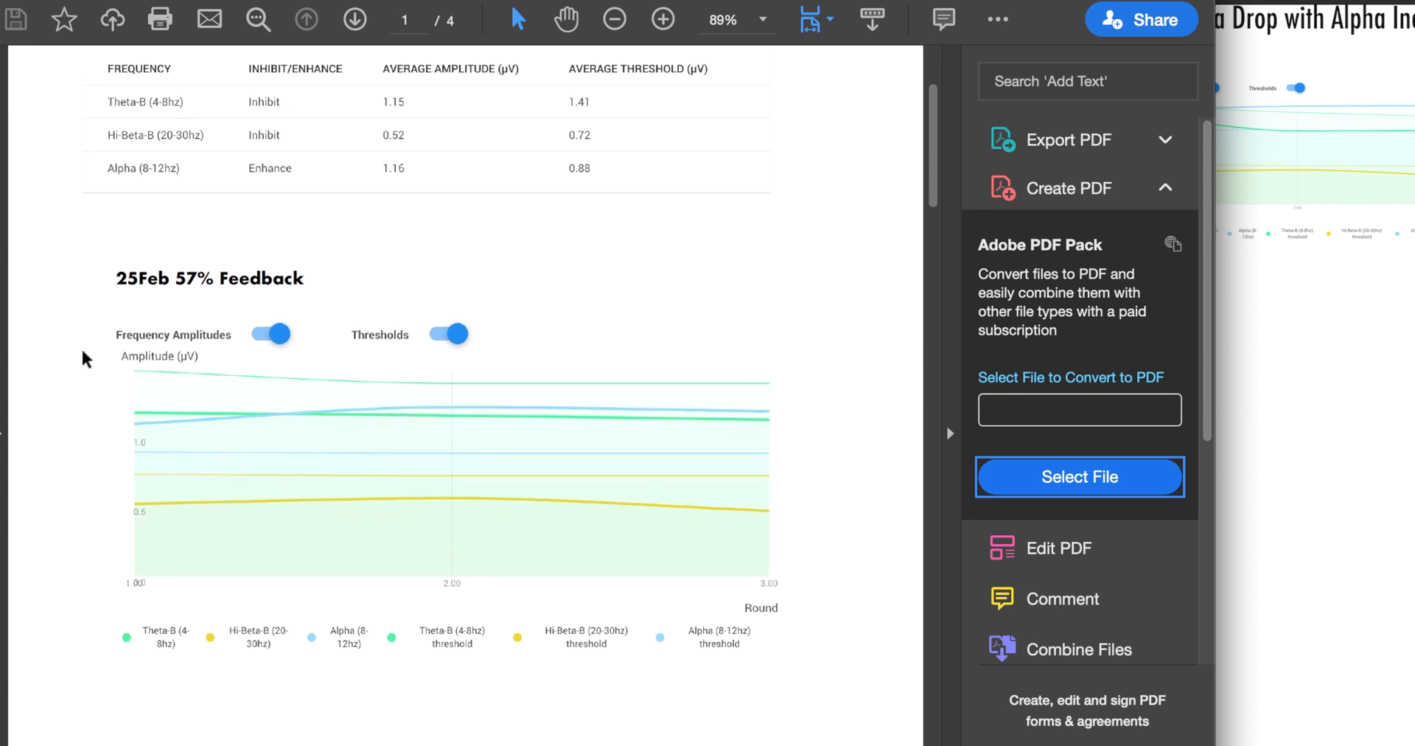
scroll("down", 3)
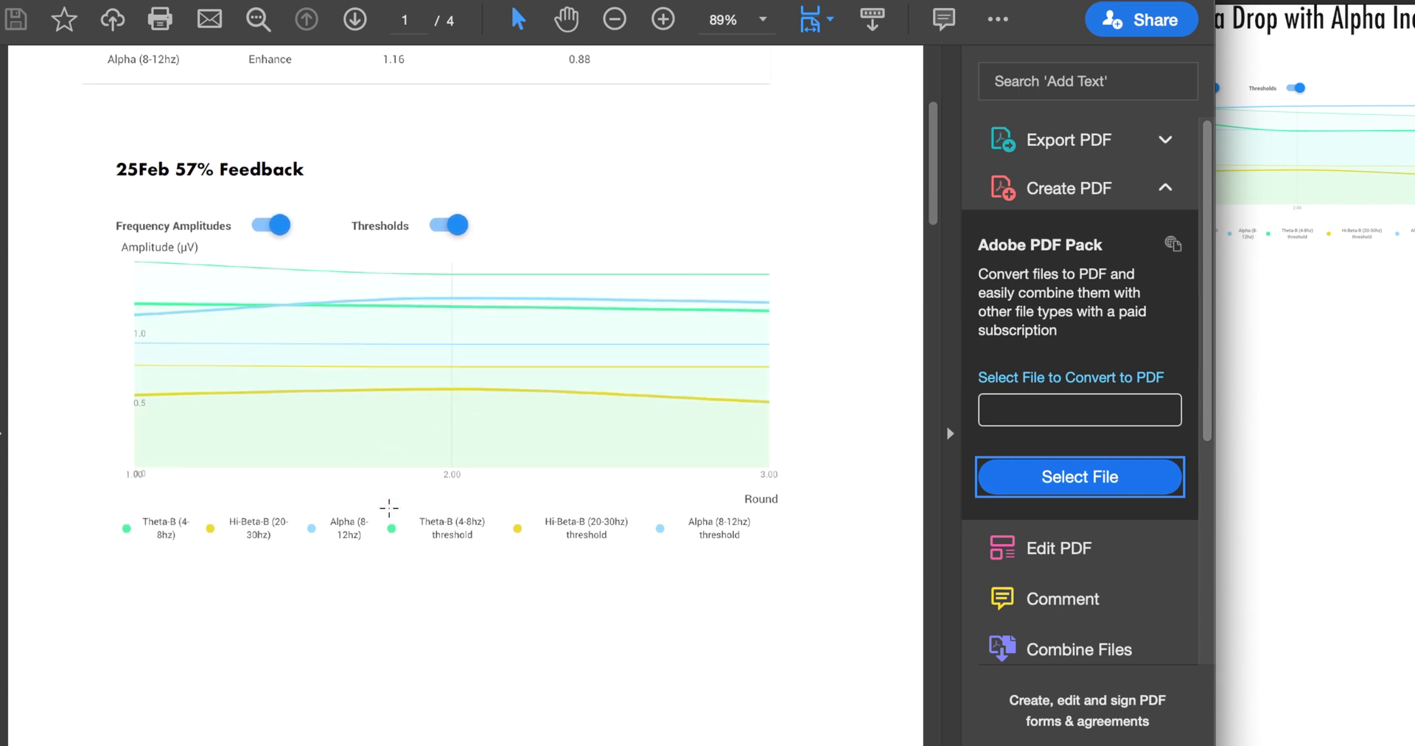
scroll("down", 3)
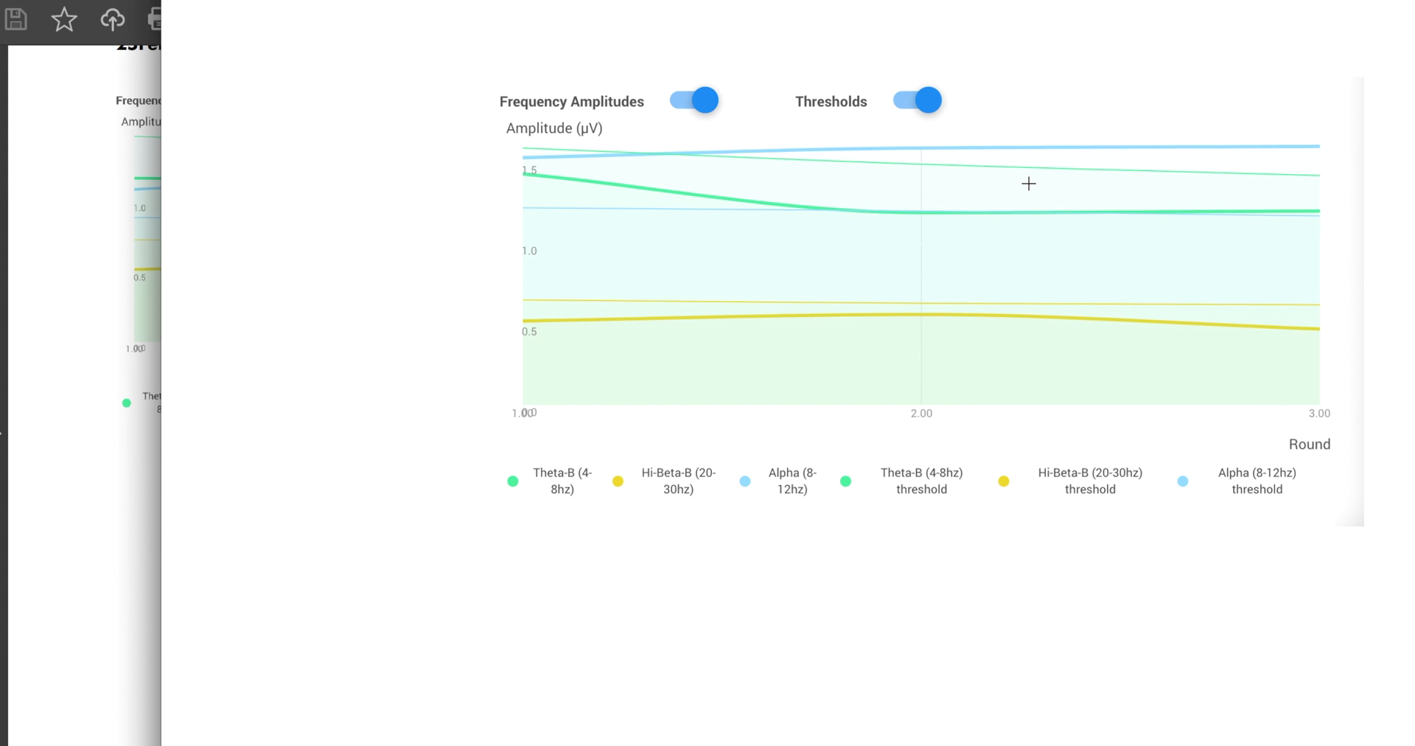
mouse_move(575, 333)
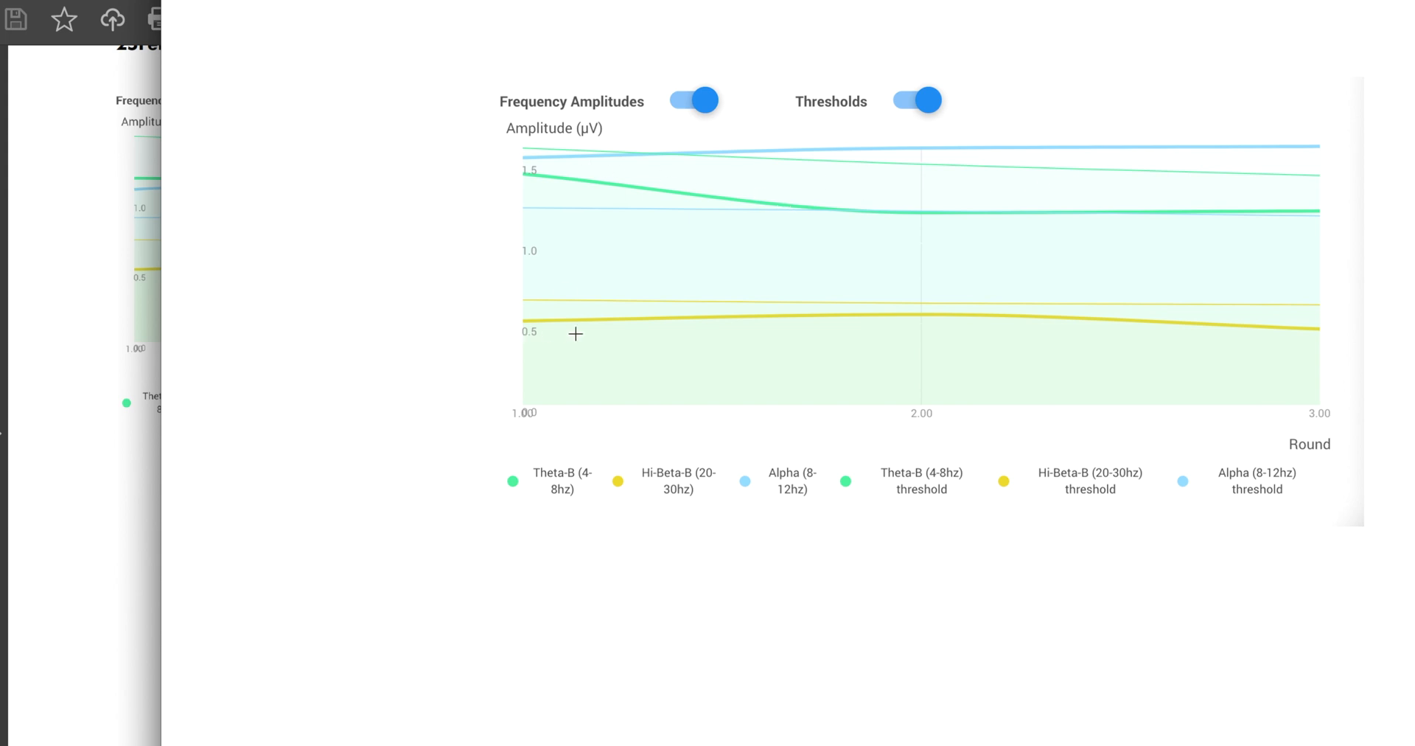
mouse_move(758, 199)
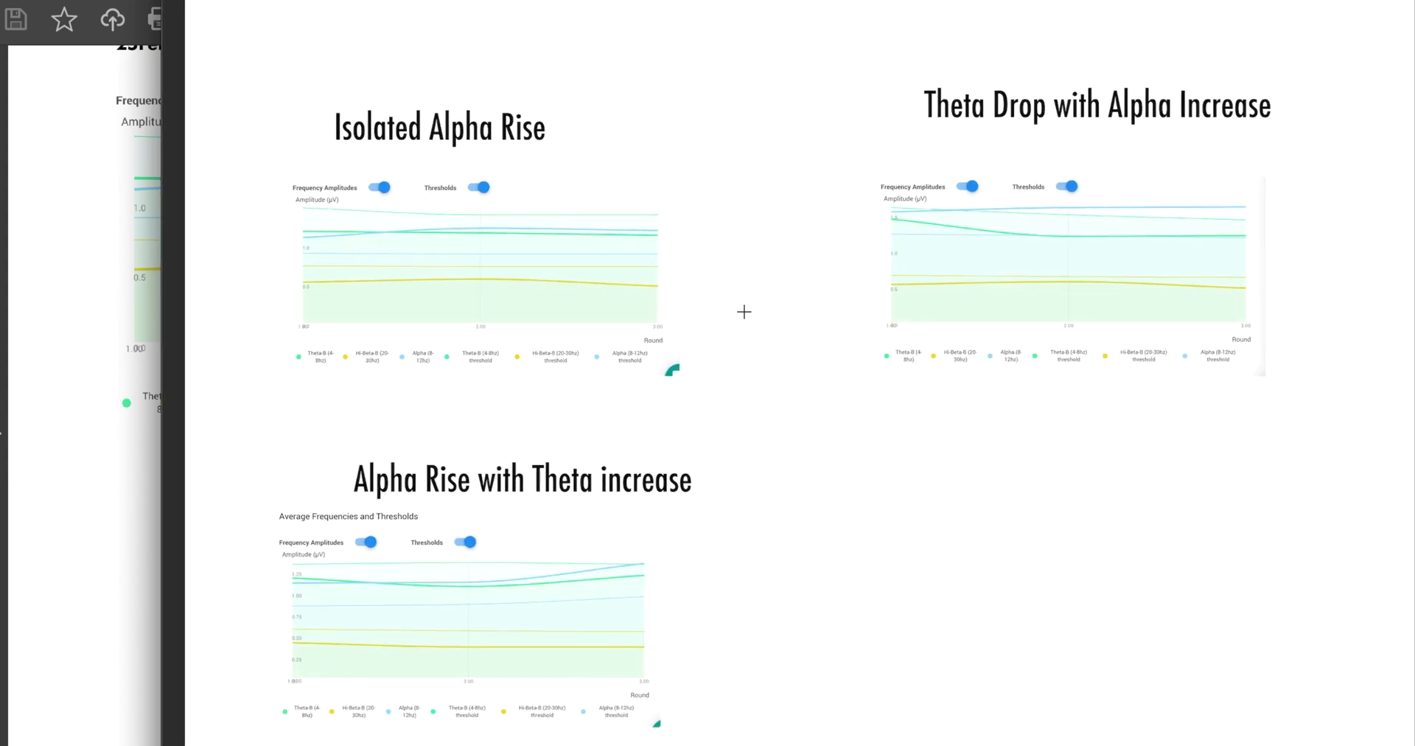
Step: Scroll down past the alpha and theta examples to the Forcing Hi-Beta chart
scroll("down", 3)
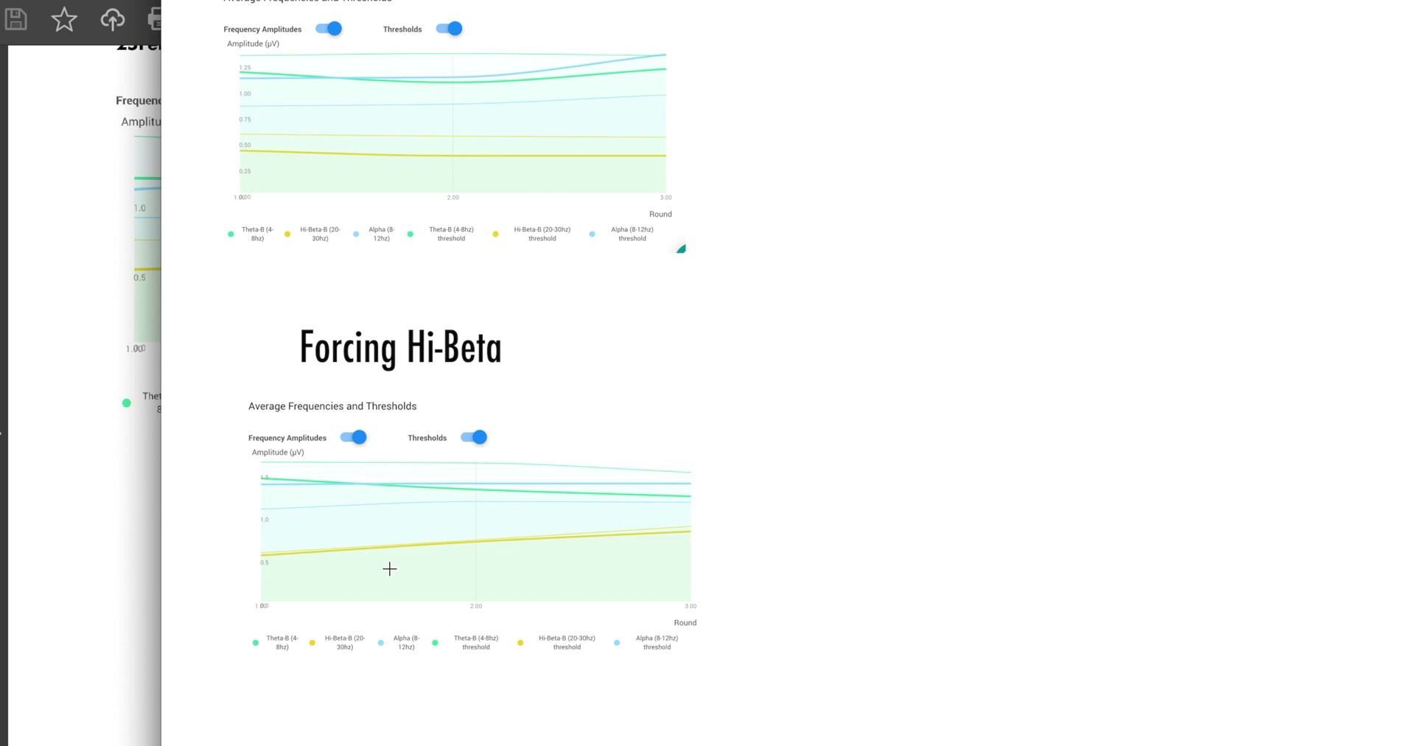
mouse_move(612, 528)
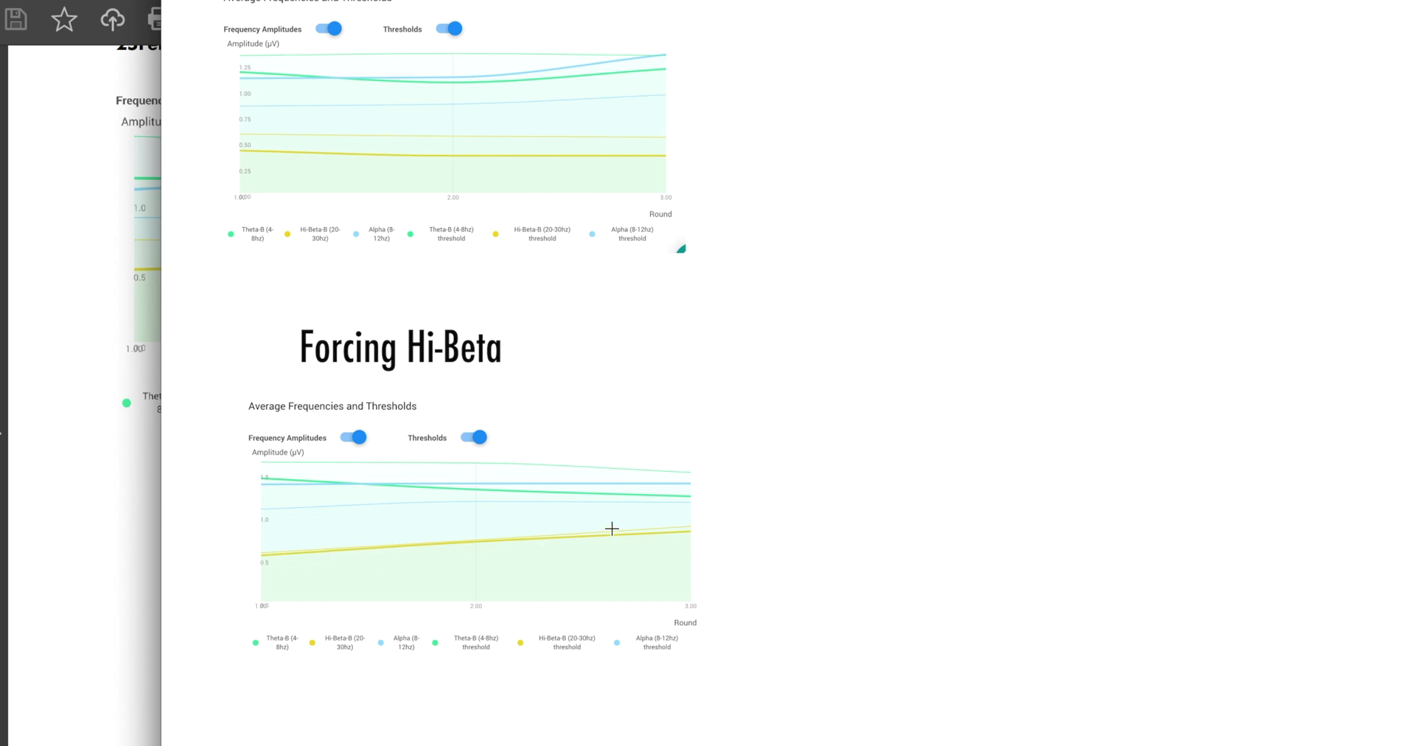
mouse_move(921, 549)
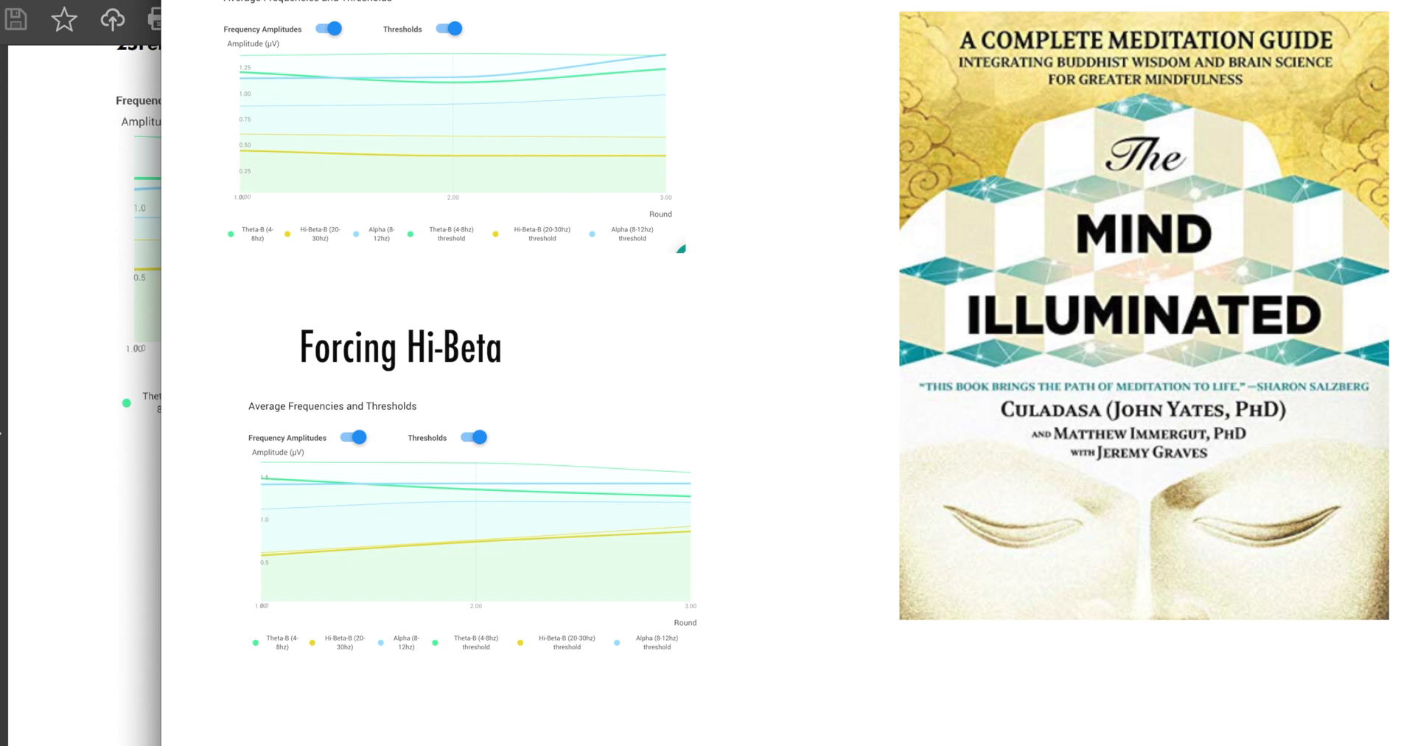
mouse_move(528, 526)
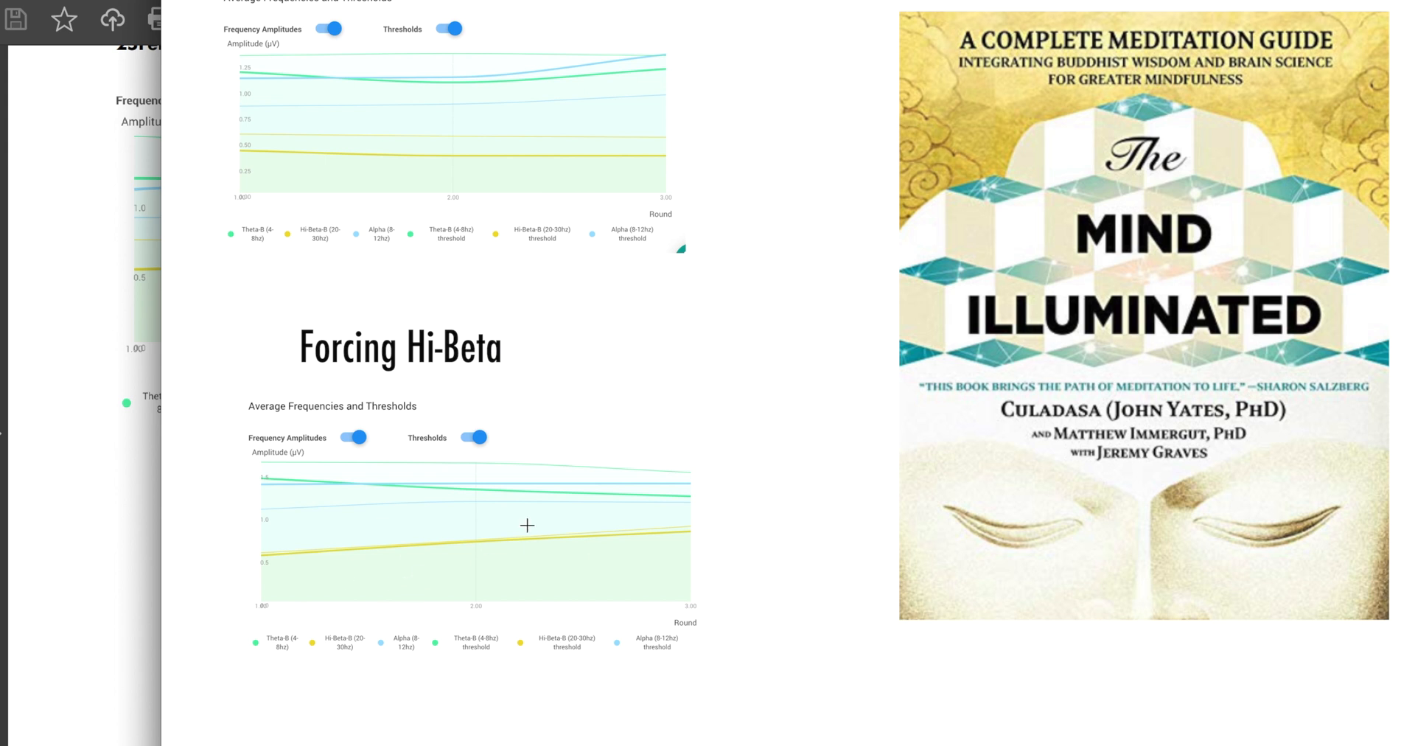
mouse_move(678, 487)
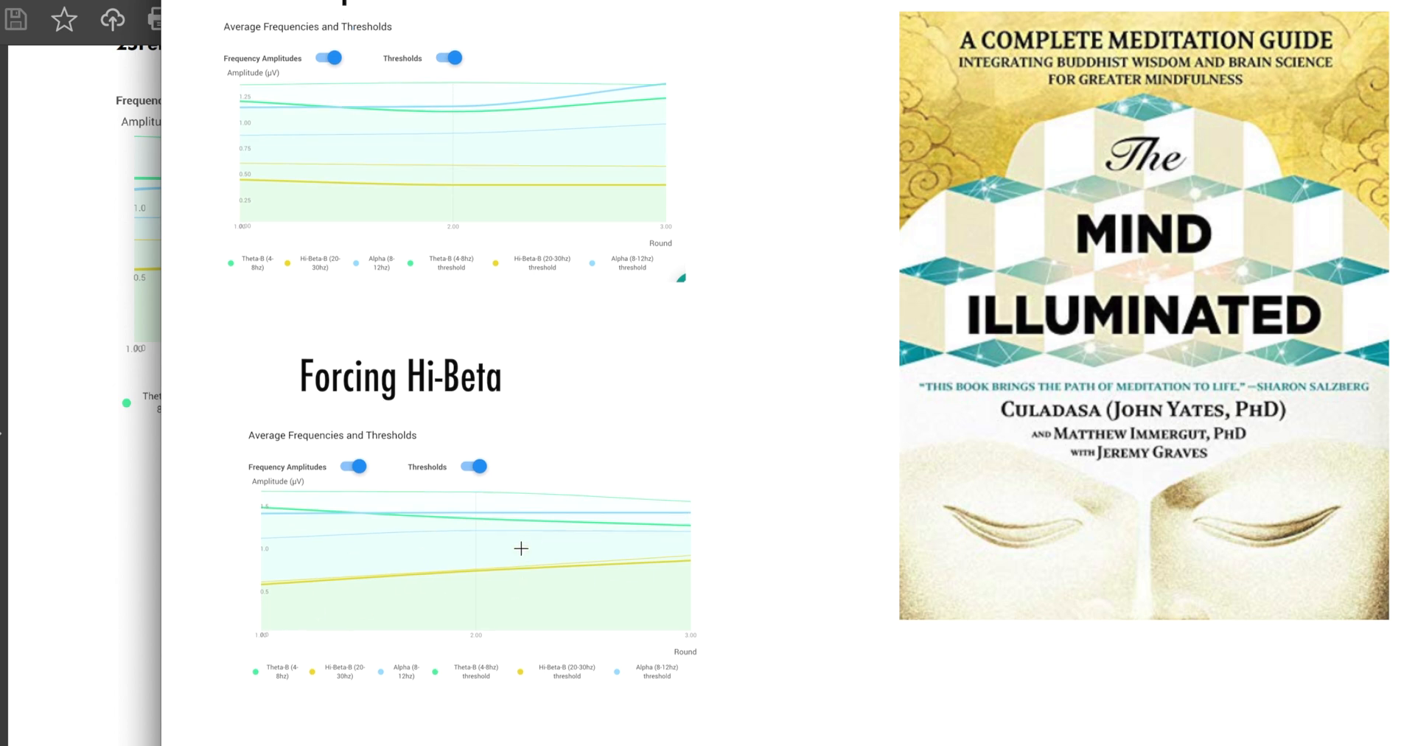
Step: Scroll back to the page showing the Isolated Alpha Rise and Theta Drop charts
scroll("down", 3)
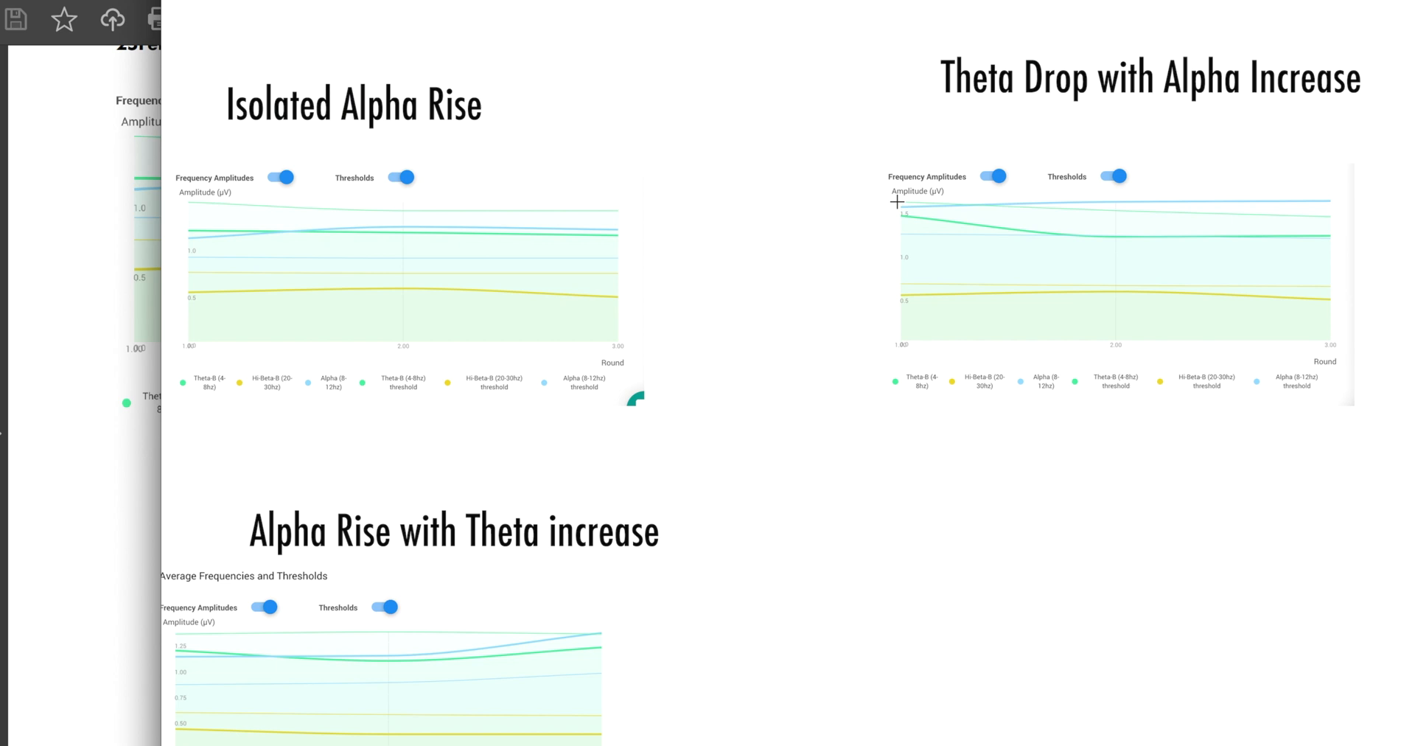
mouse_move(842, 208)
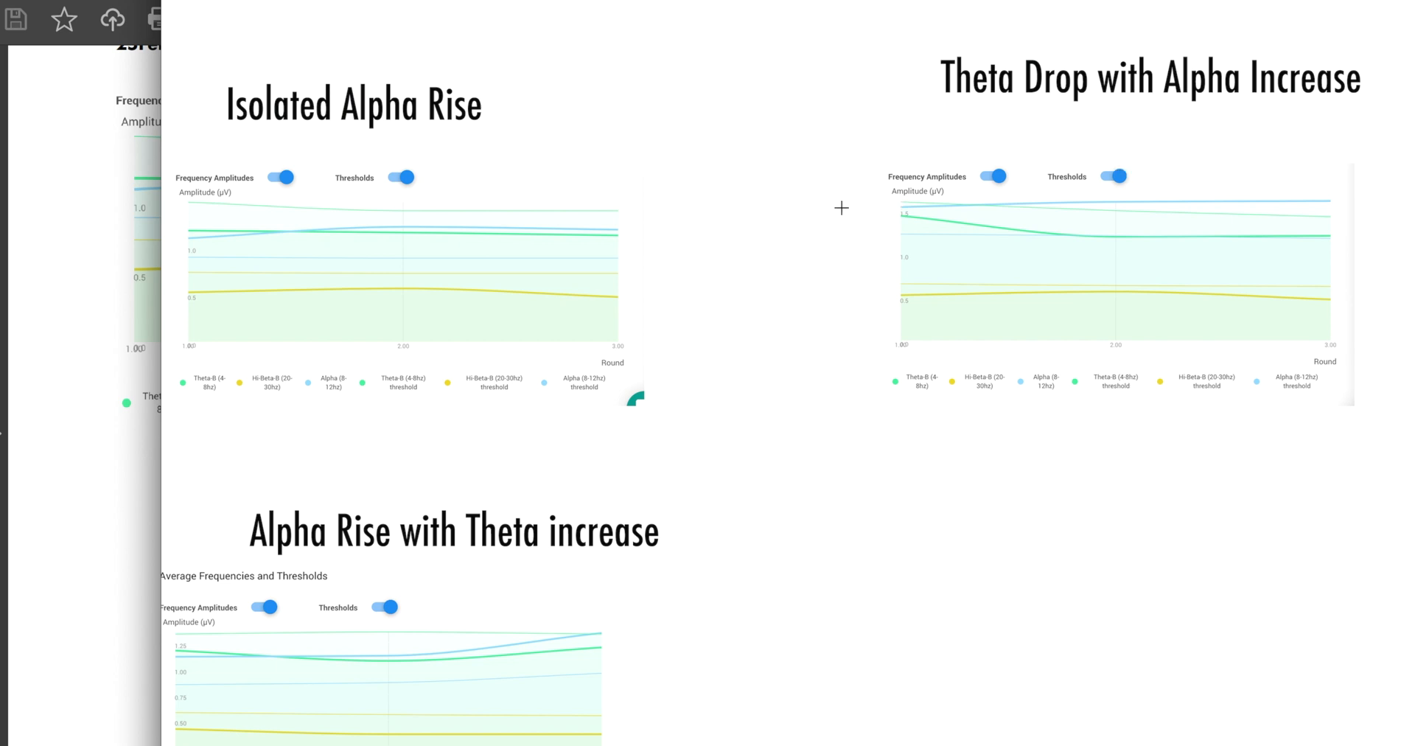